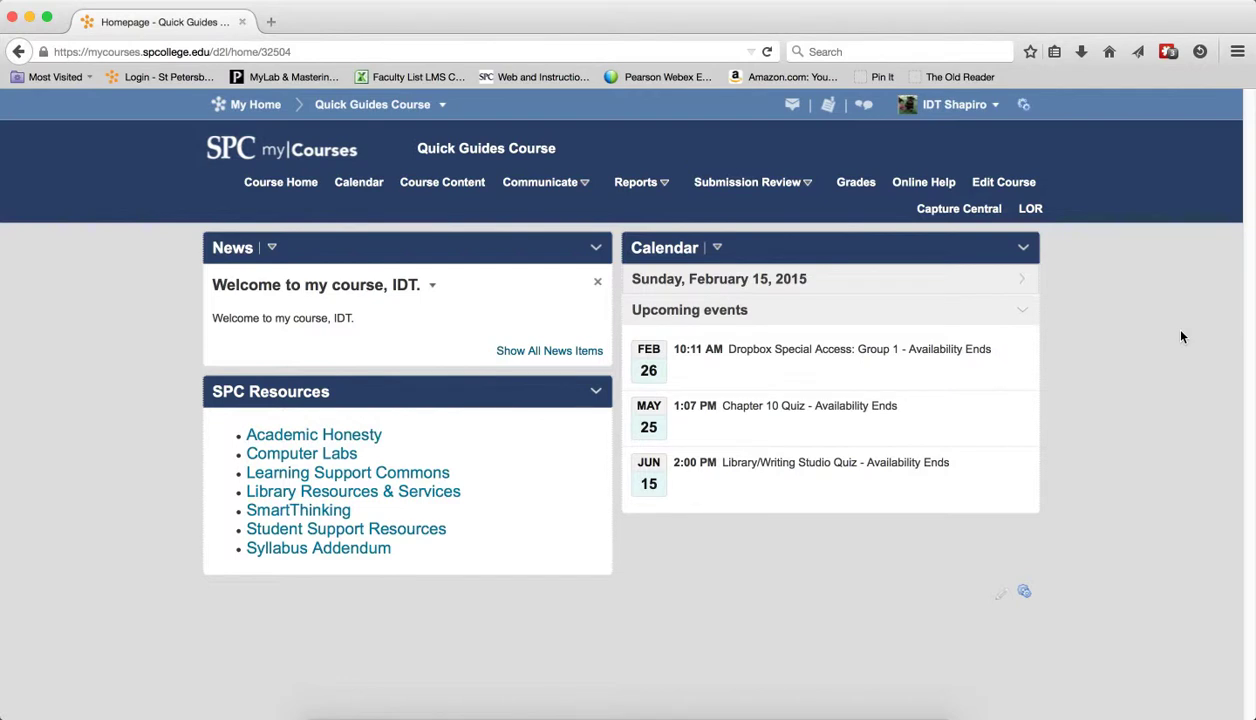
mouse_move(773, 201)
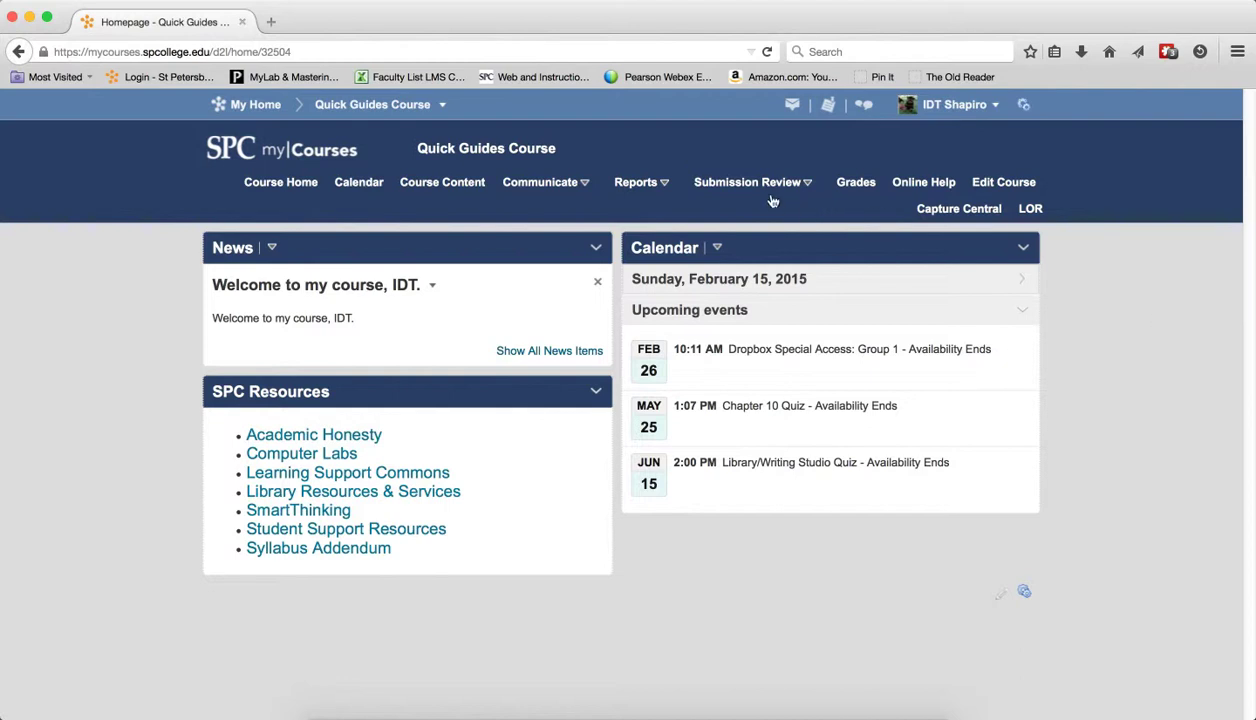
Step: Choose Discussions from the Submission Review menu on the Quick Guides Course homepage
click(747, 182)
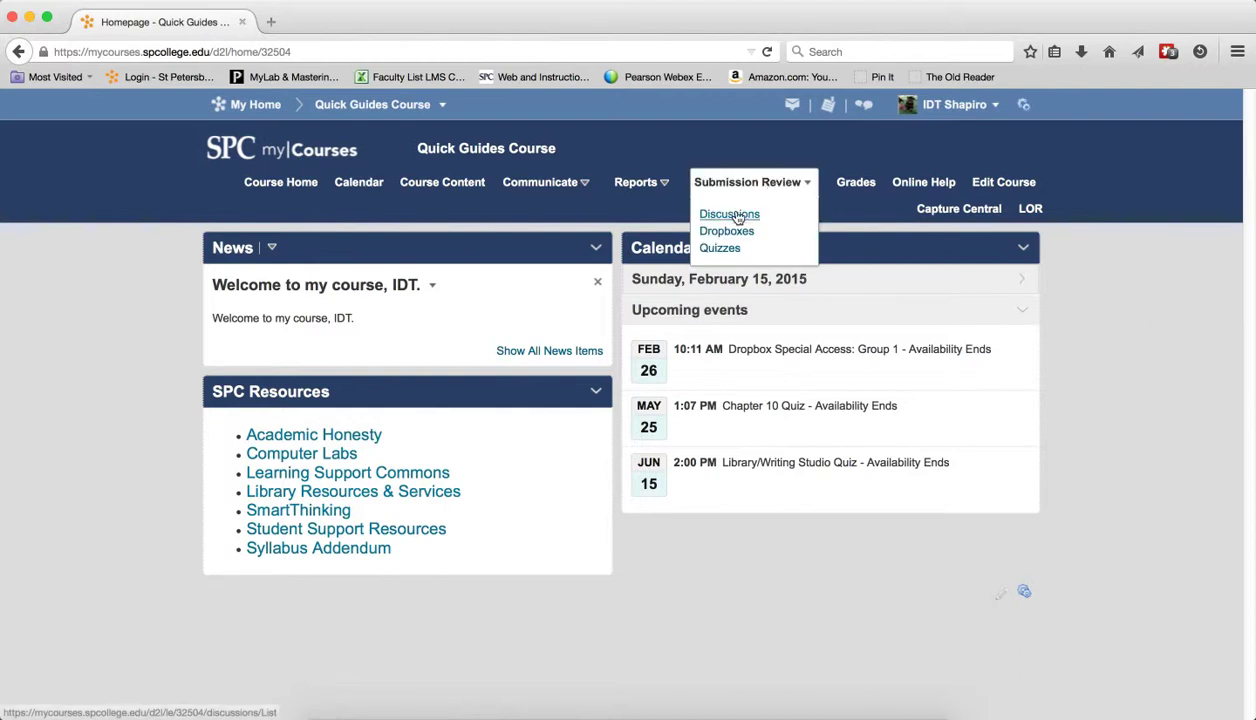
click(729, 214)
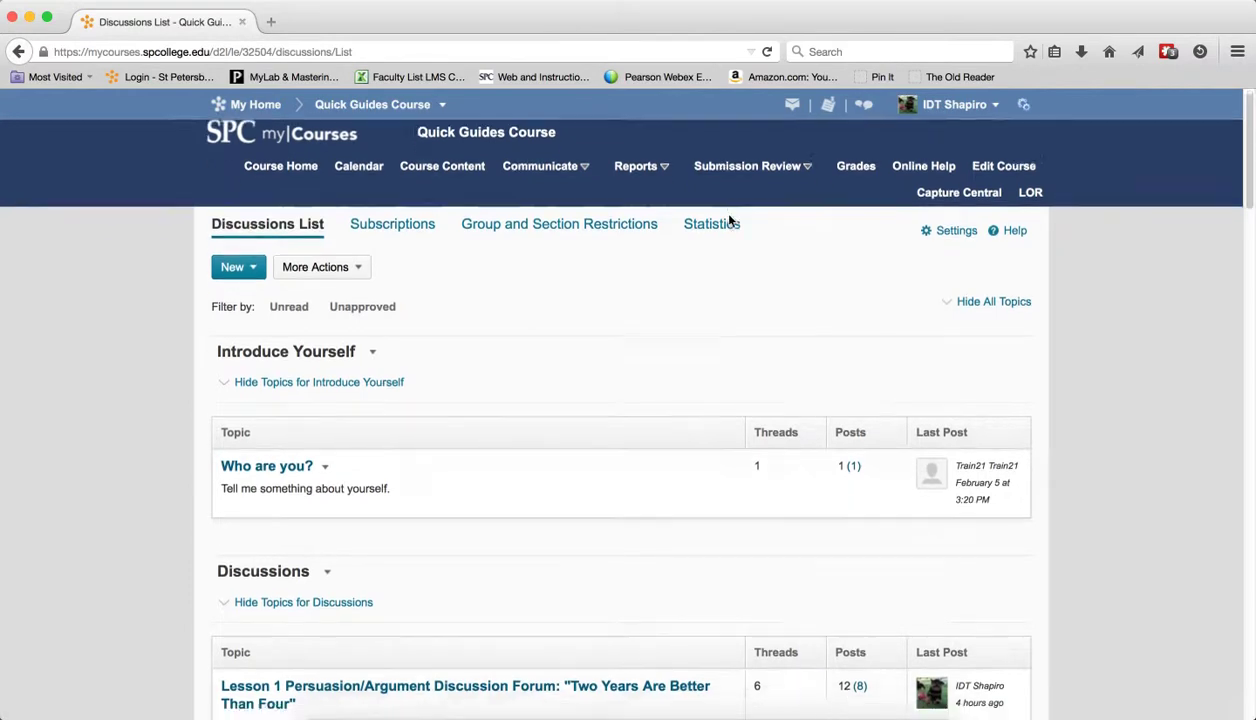
Step: Open the Lesson 1 'Two Years Are Better Than Four' topic and scroll to its threaded posts
click(465, 685)
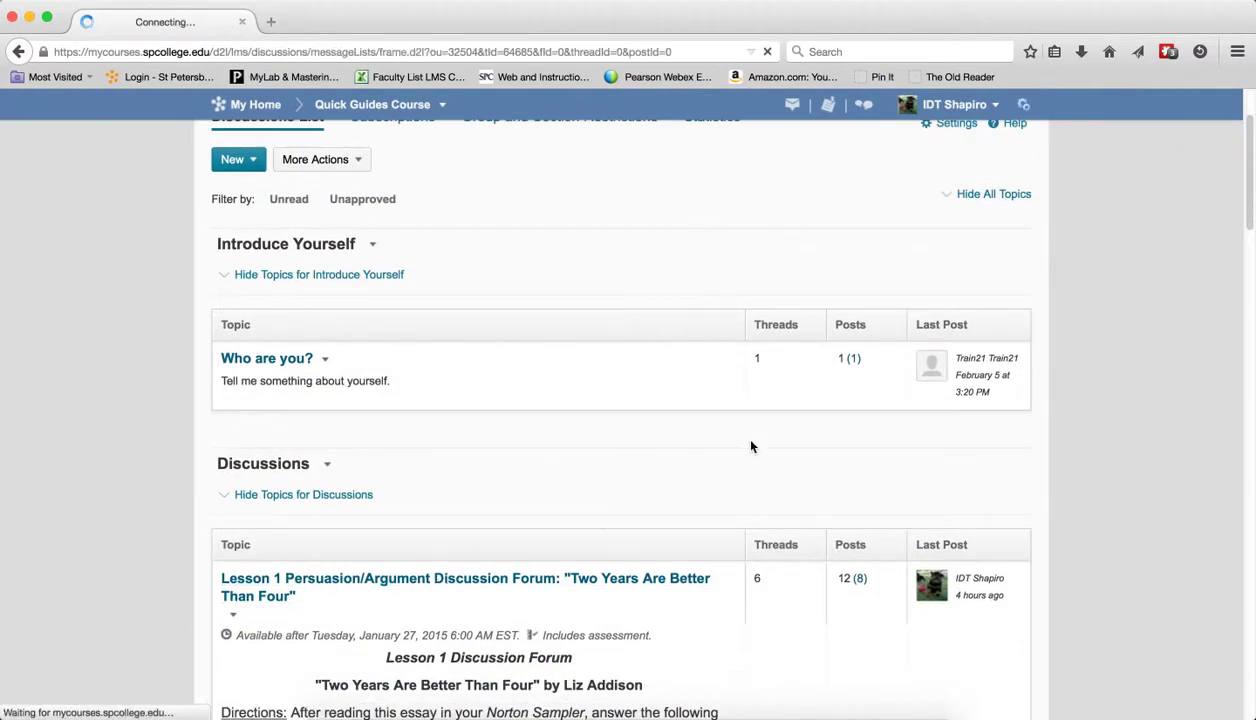
click(465, 587)
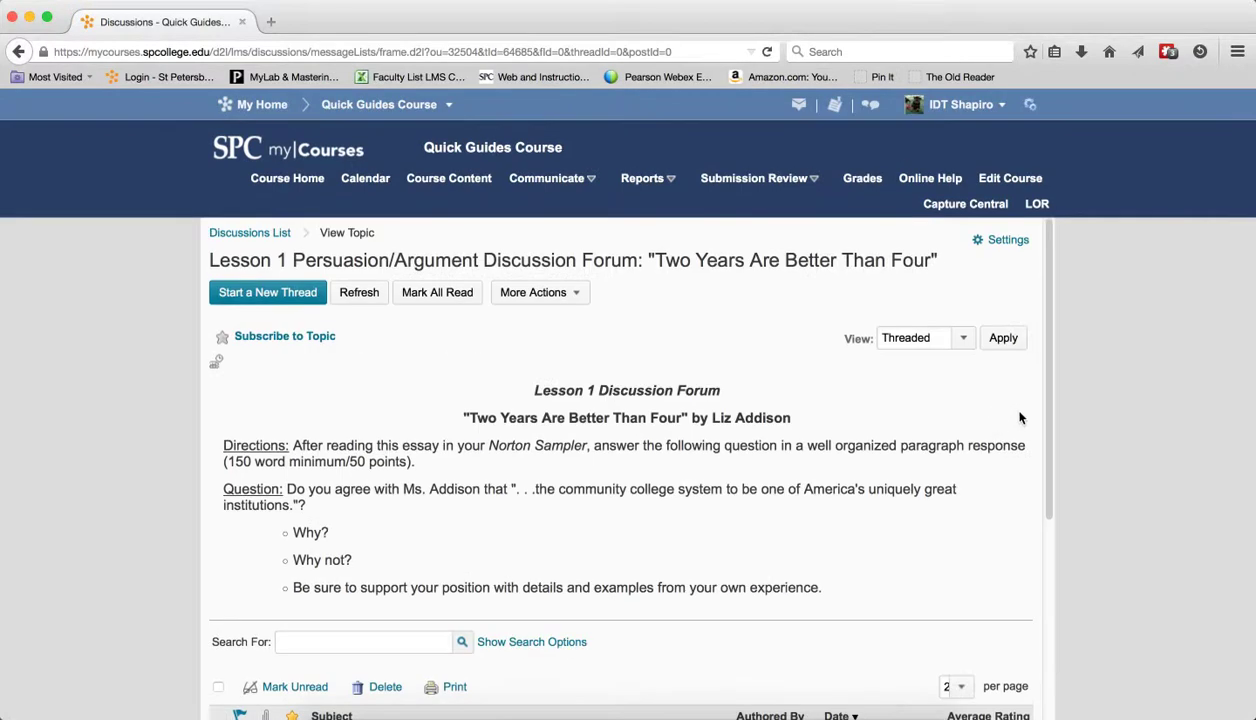
mouse_move(1073, 442)
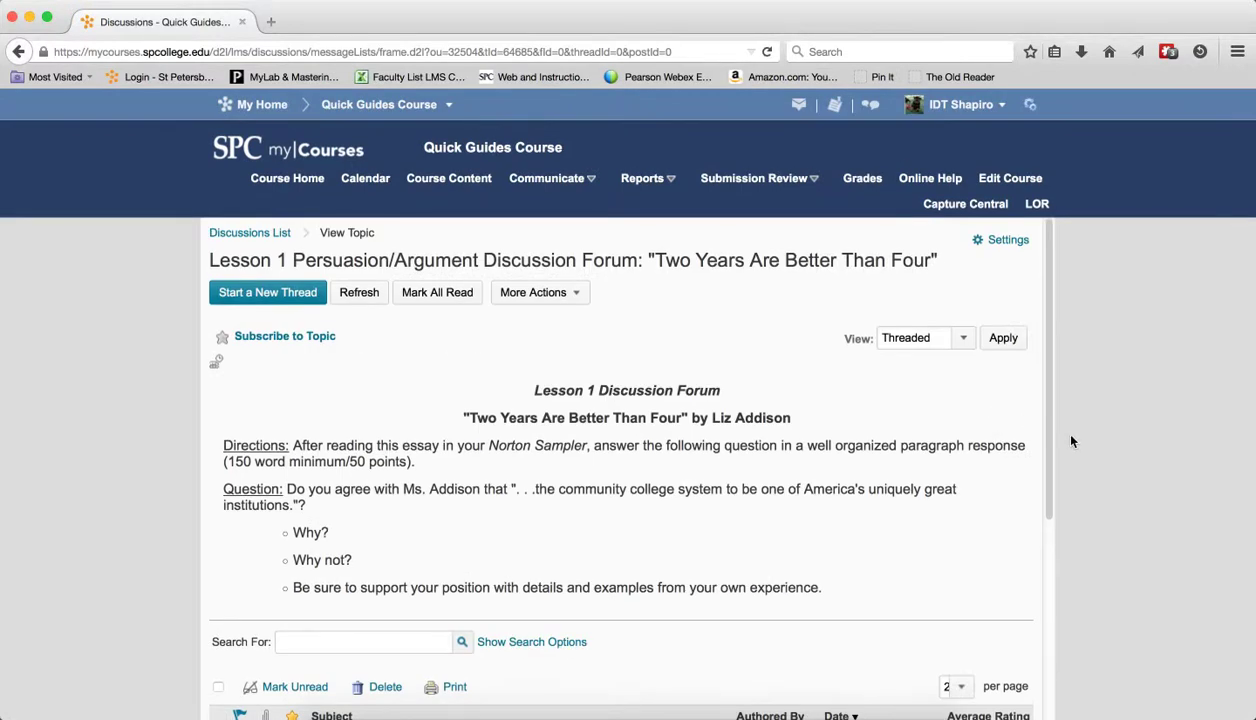
scroll(down, 3)
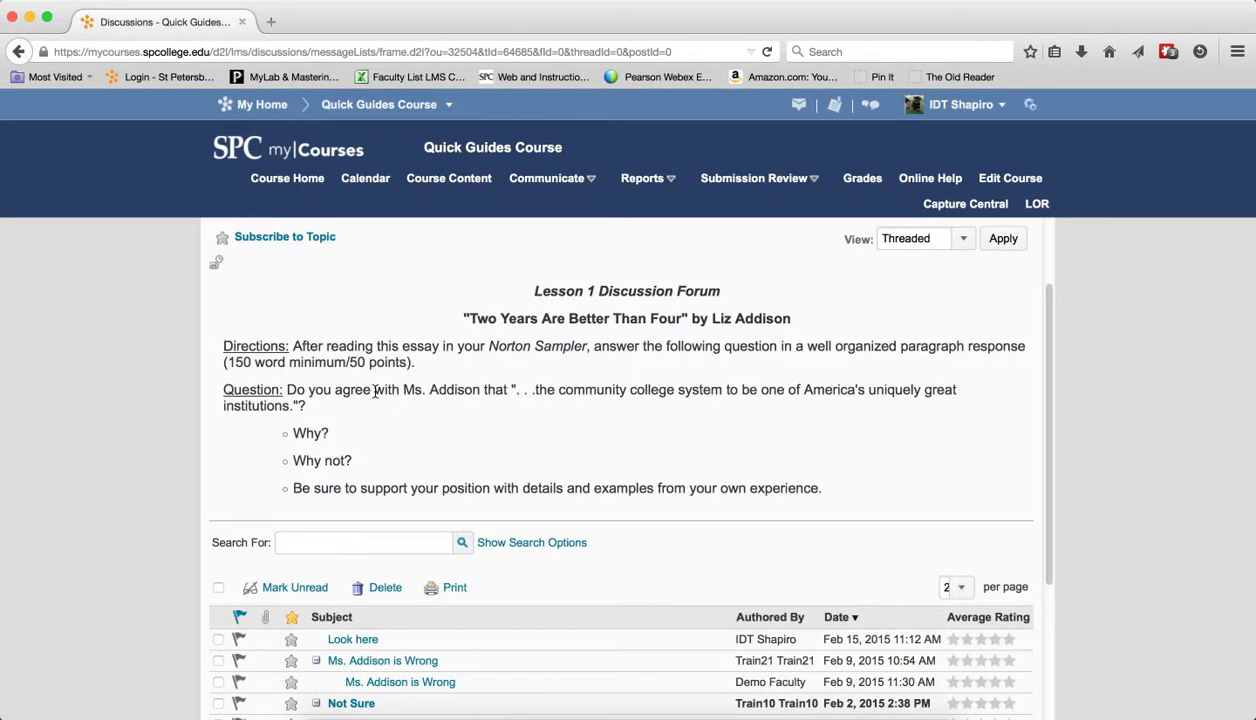
mouse_move(383, 402)
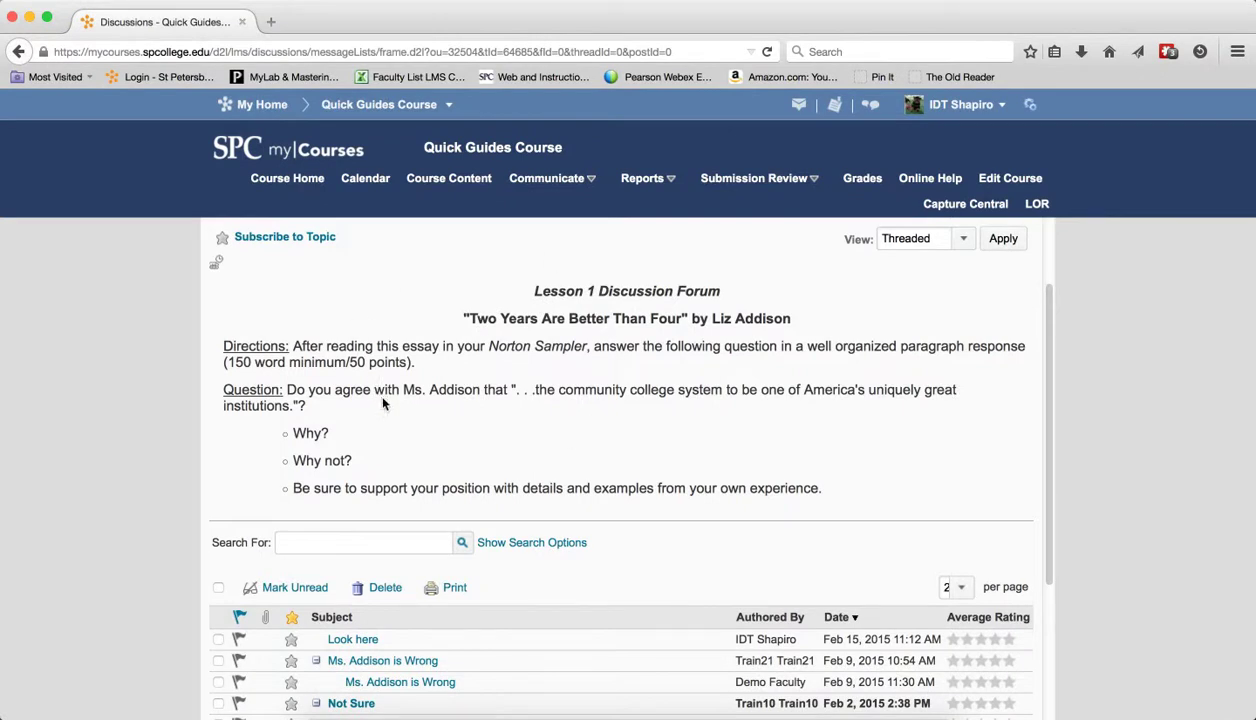
mouse_move(550, 467)
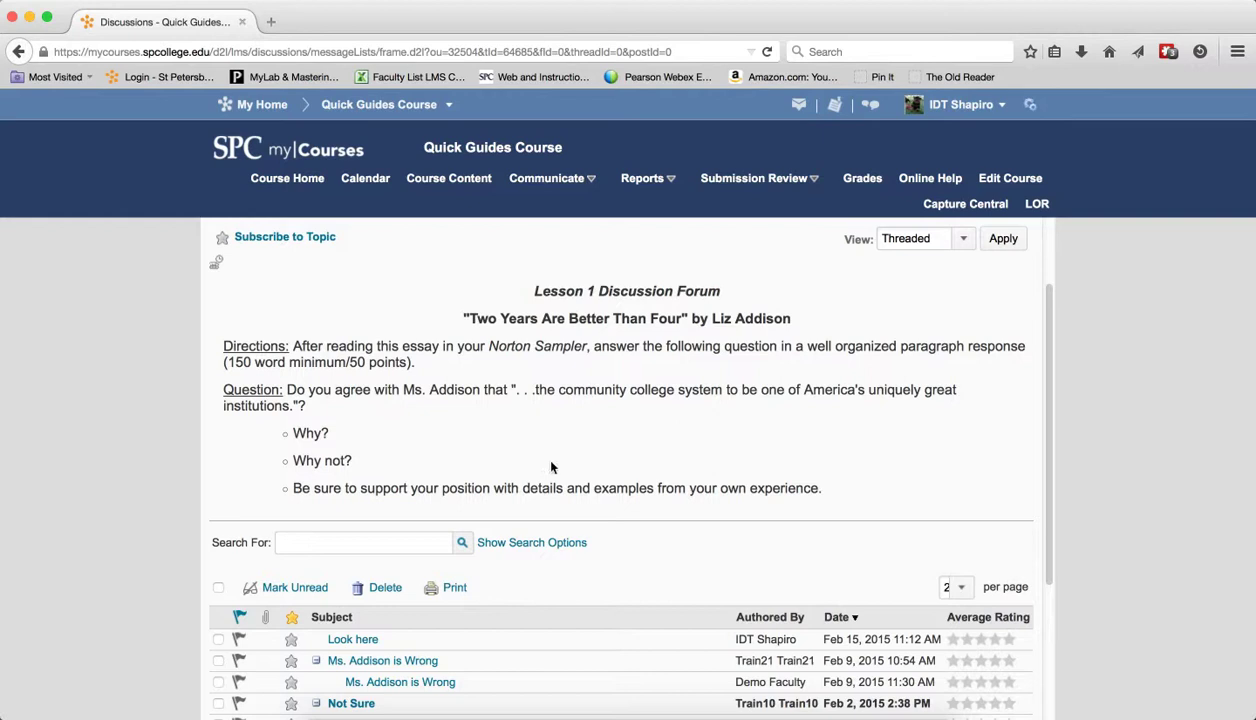
mouse_move(1043, 444)
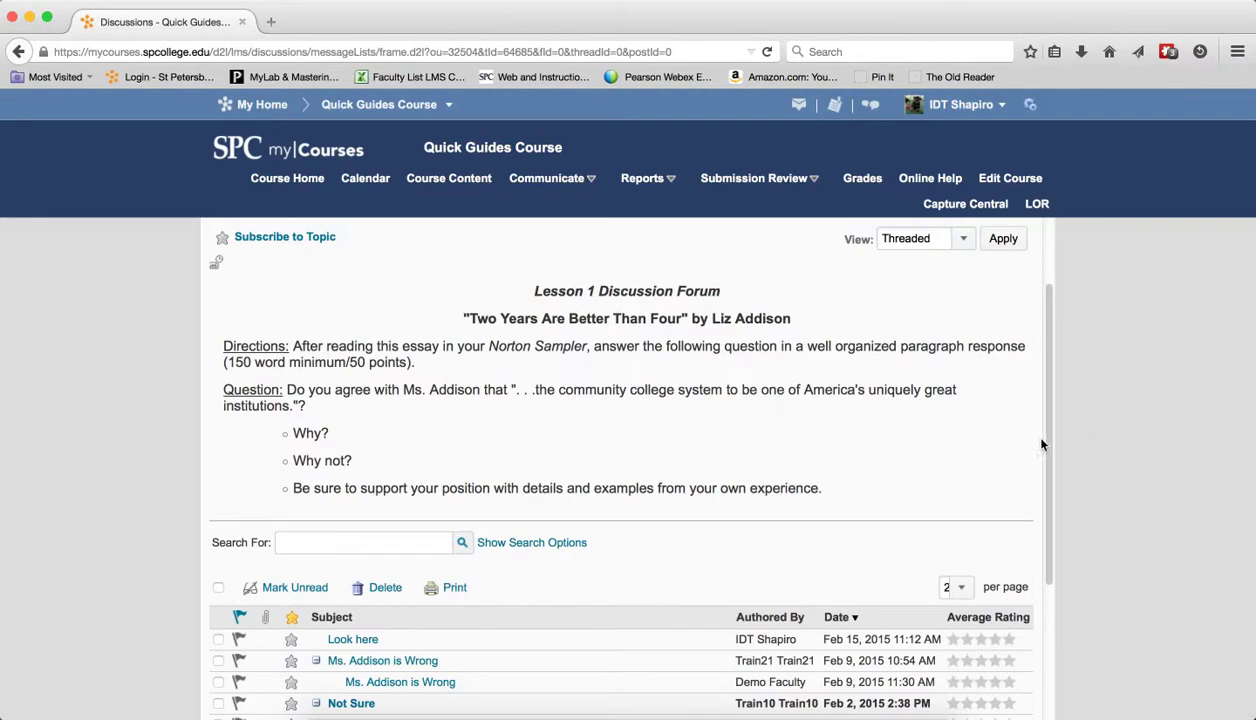
mouse_move(1048, 443)
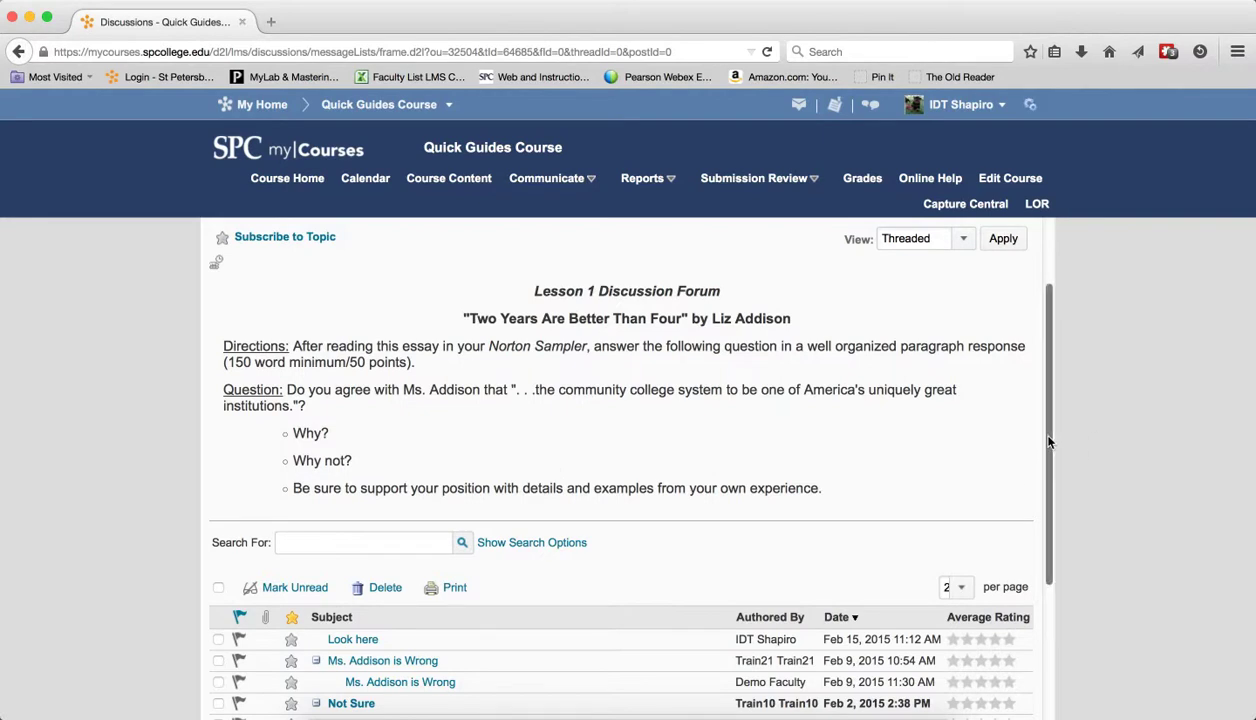
scroll(down, 3)
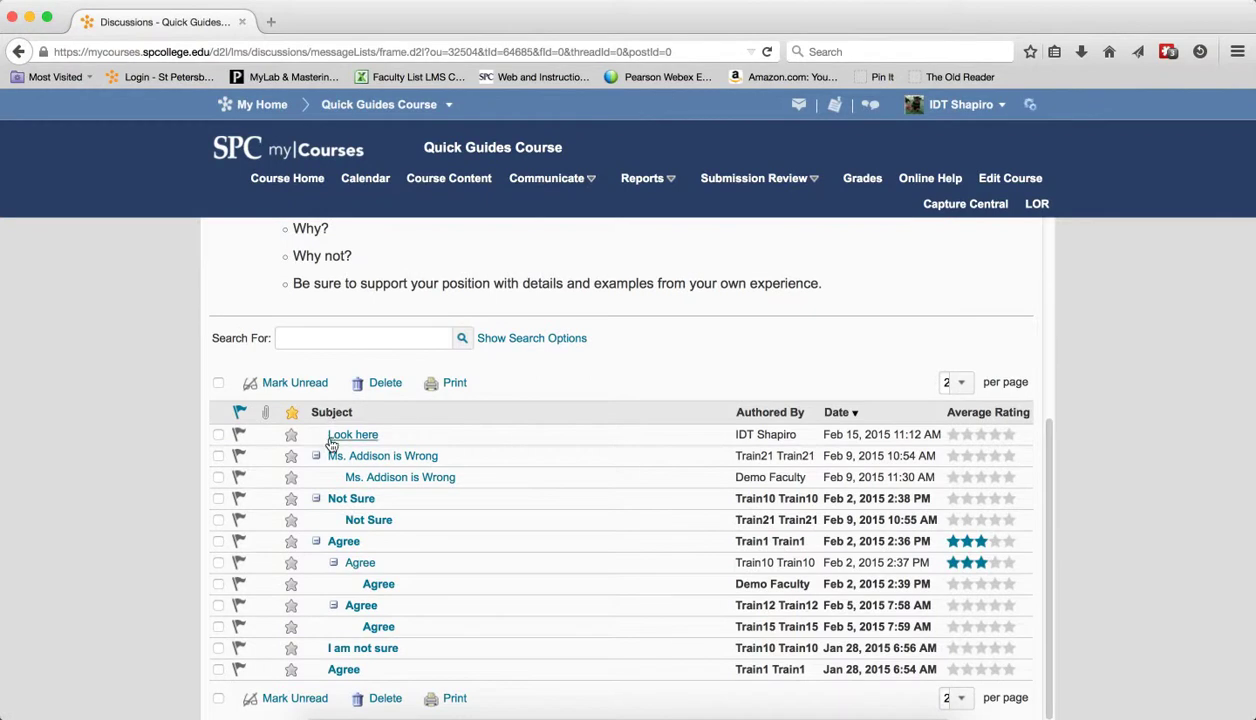
mouse_move(362, 420)
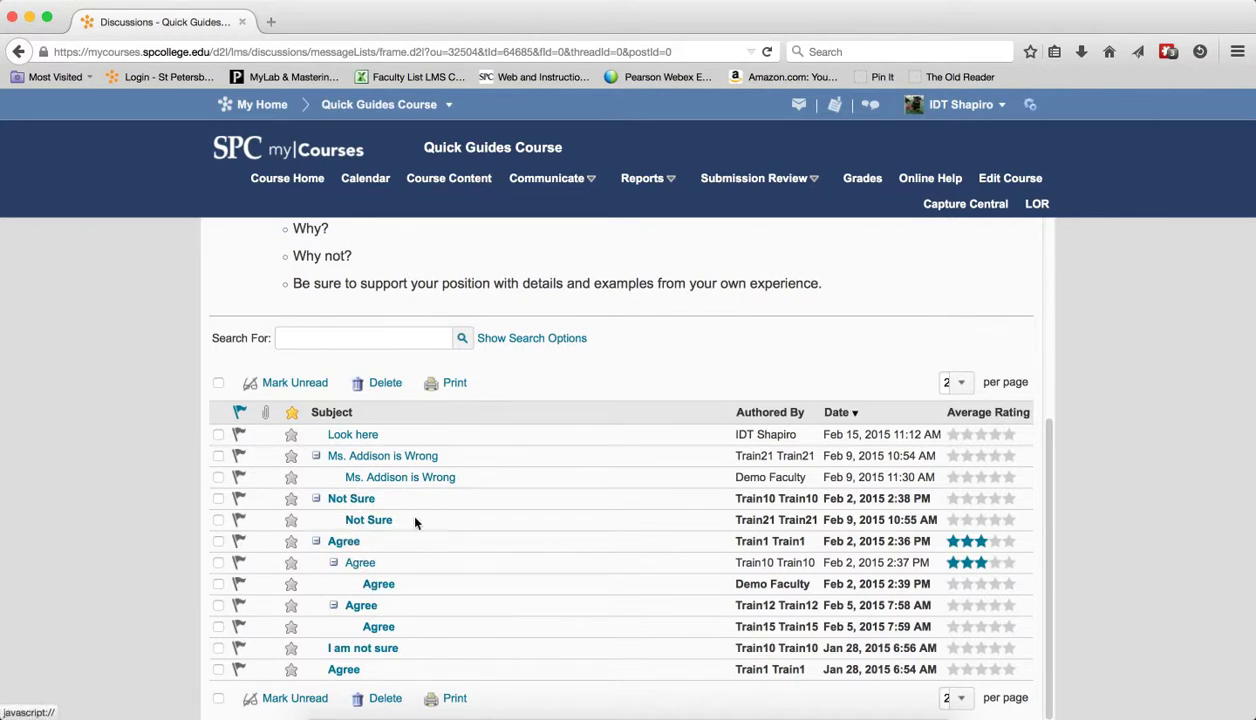
mouse_move(351, 498)
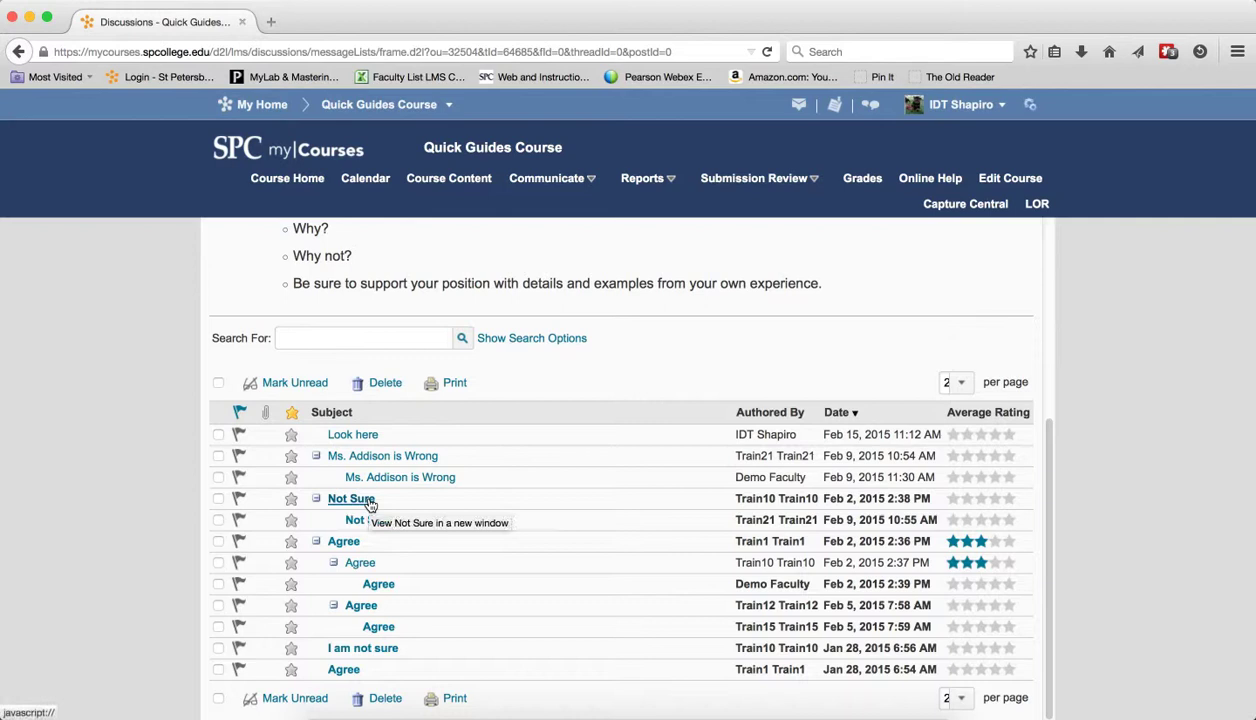
mouse_move(371, 487)
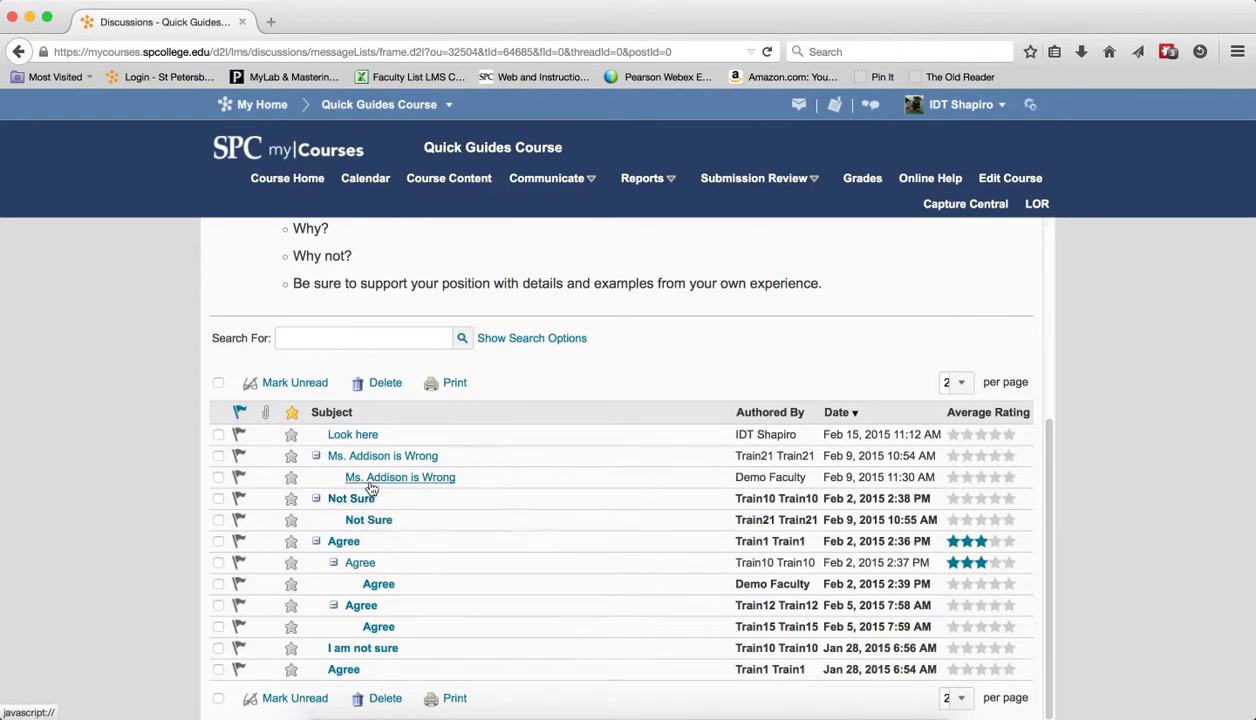
mouse_move(382, 455)
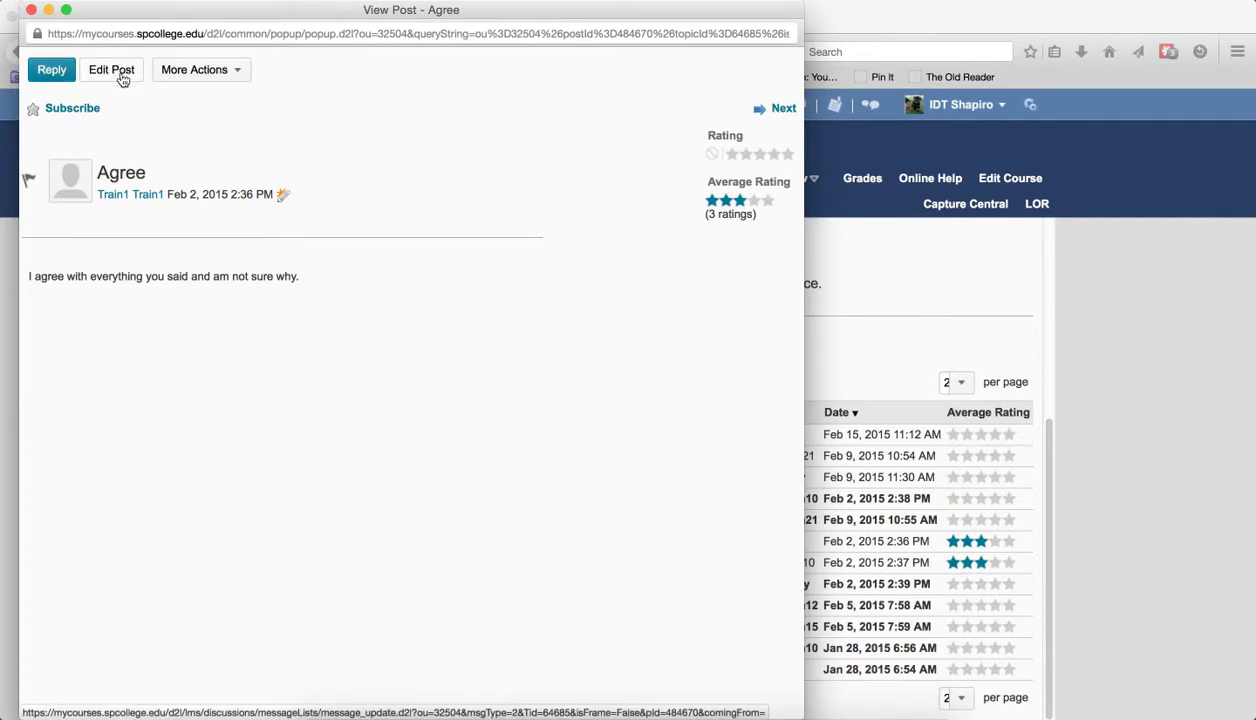
mouse_move(193, 84)
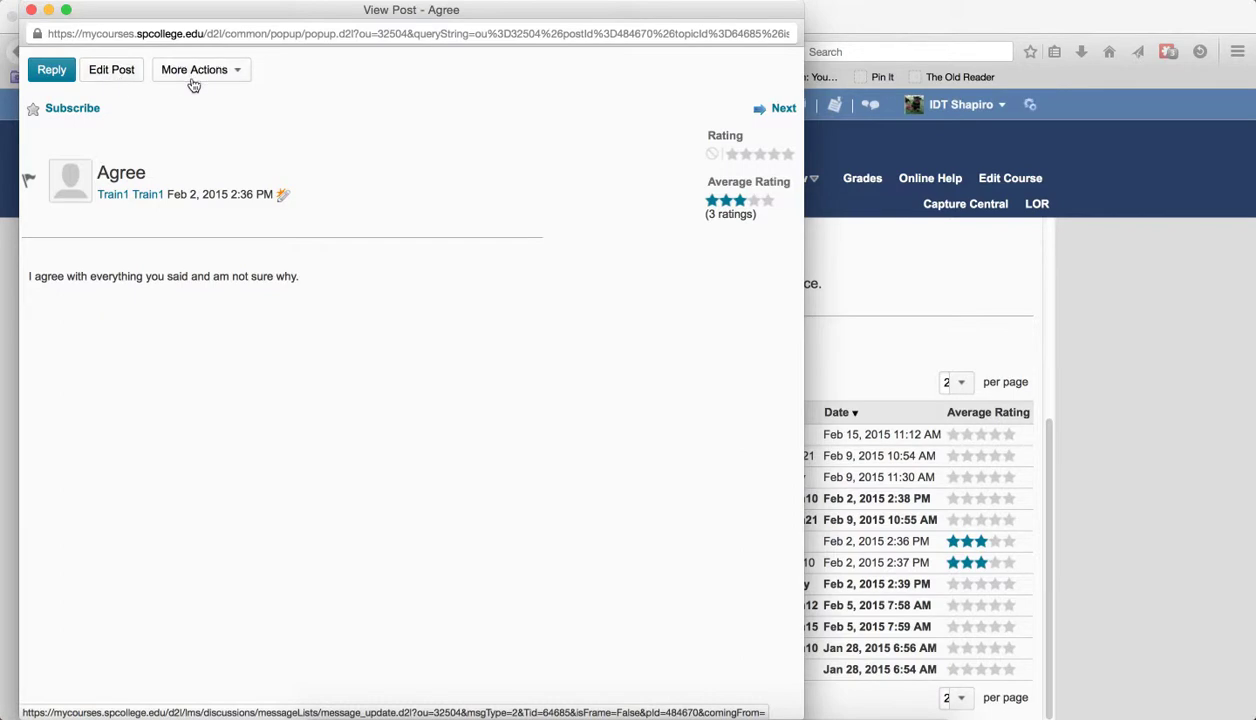
Step: Open History from More Actions on Train1's 'Agree' post
click(194, 69)
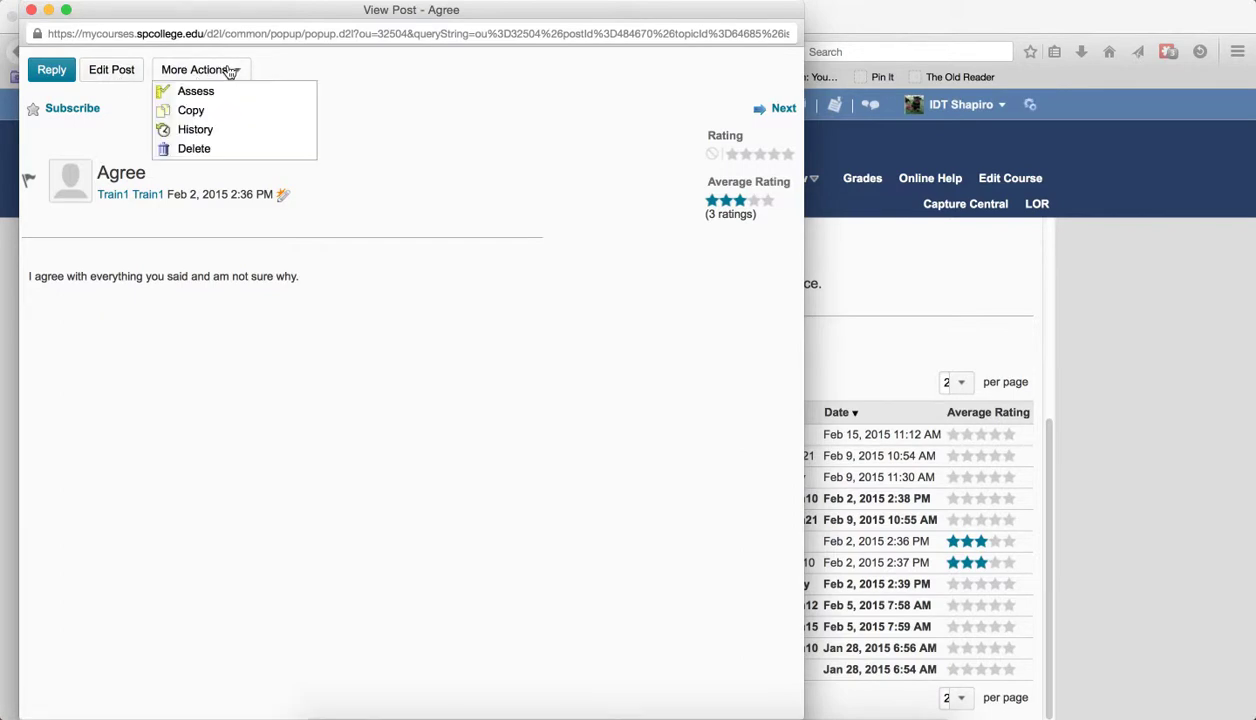
mouse_move(195, 91)
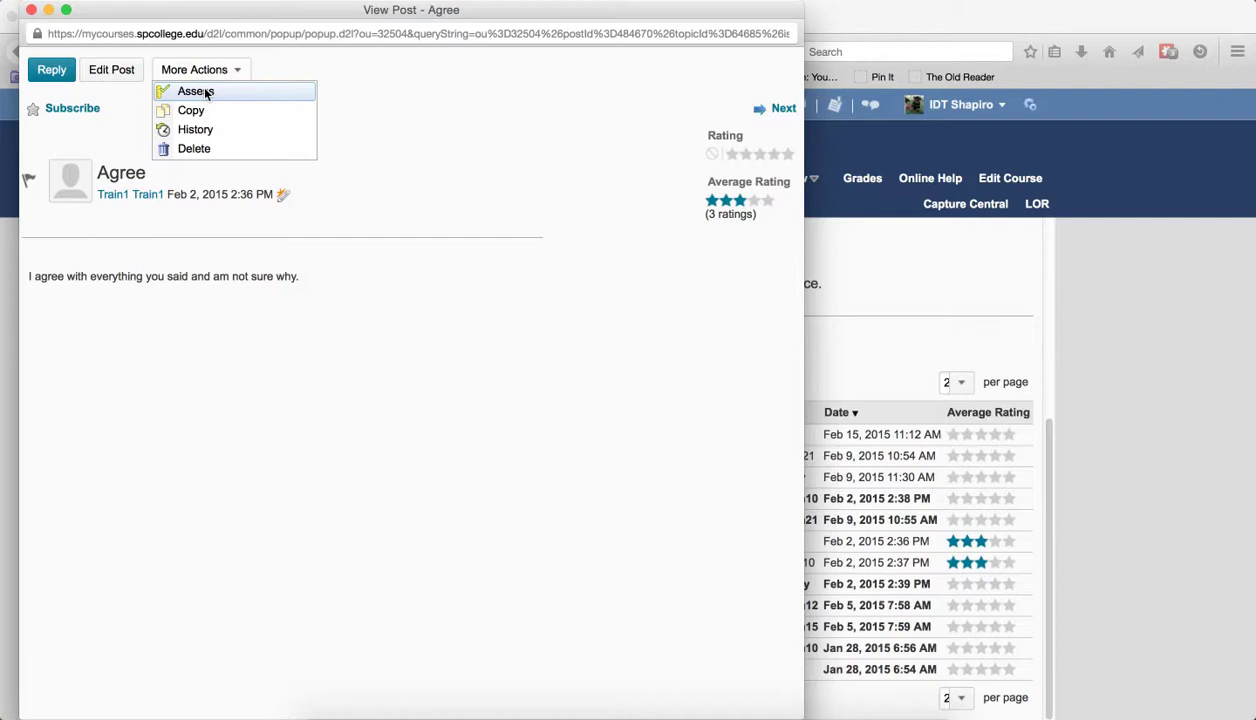
click(195, 91)
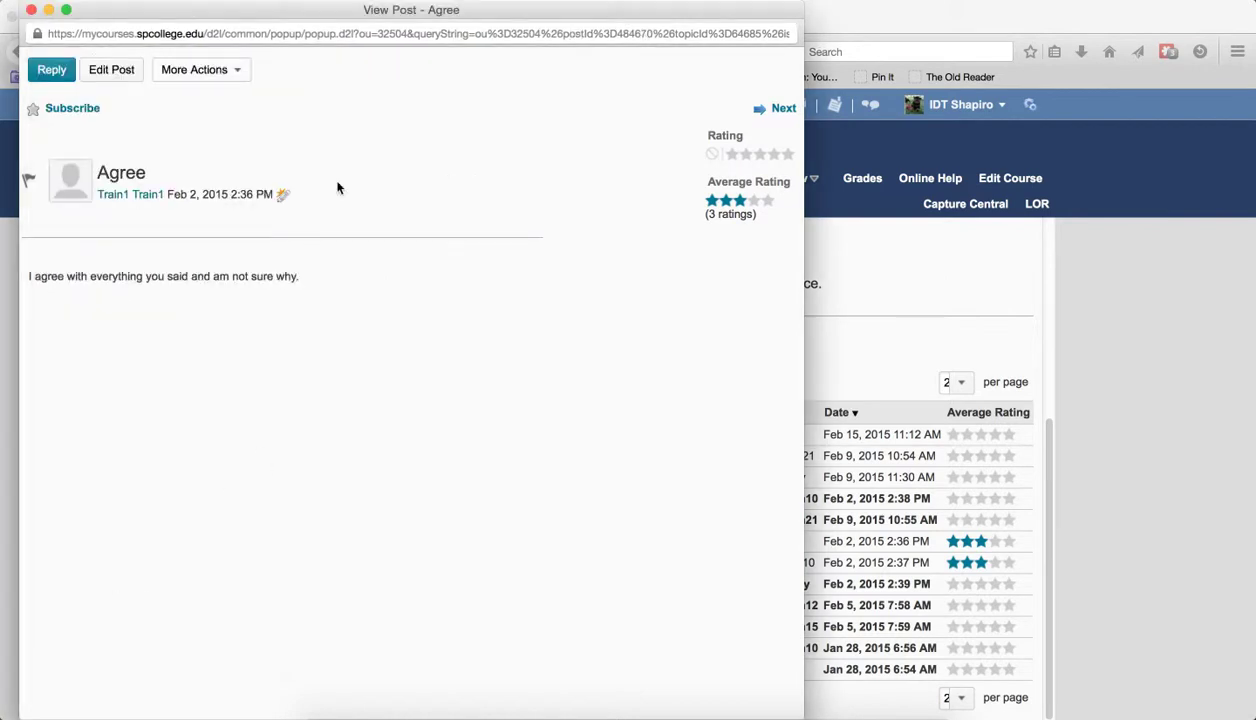
click(195, 69)
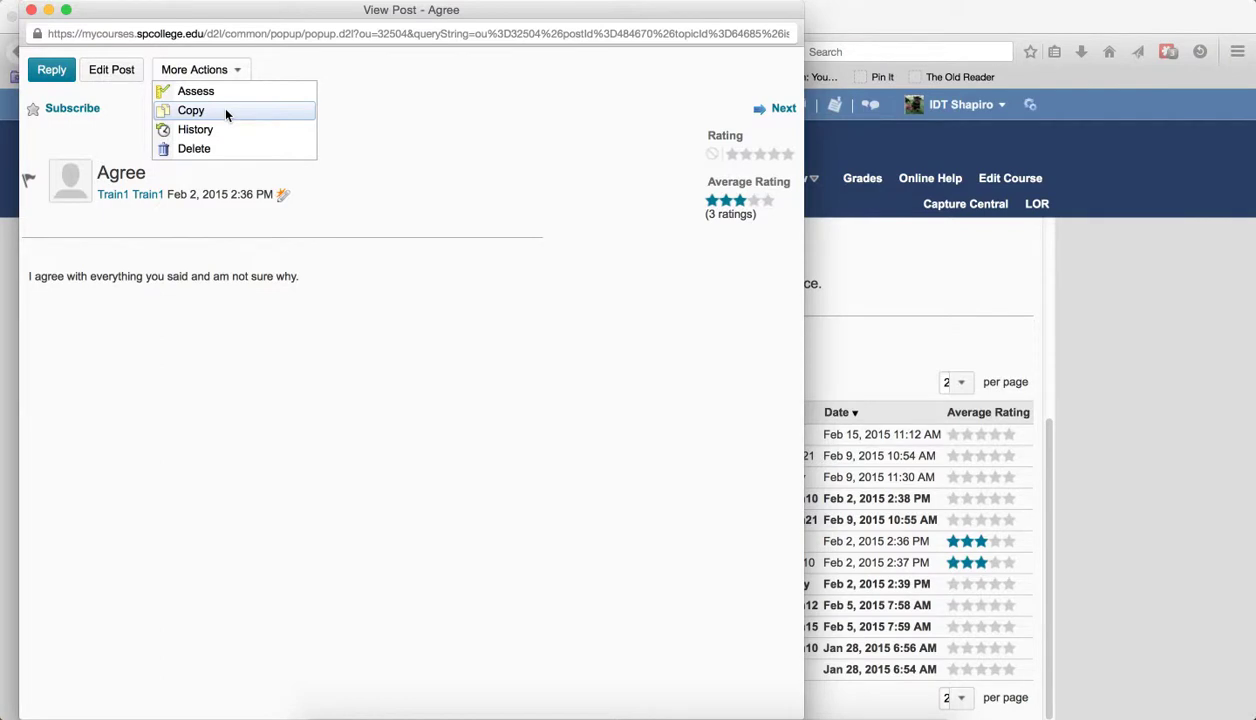
mouse_move(224, 129)
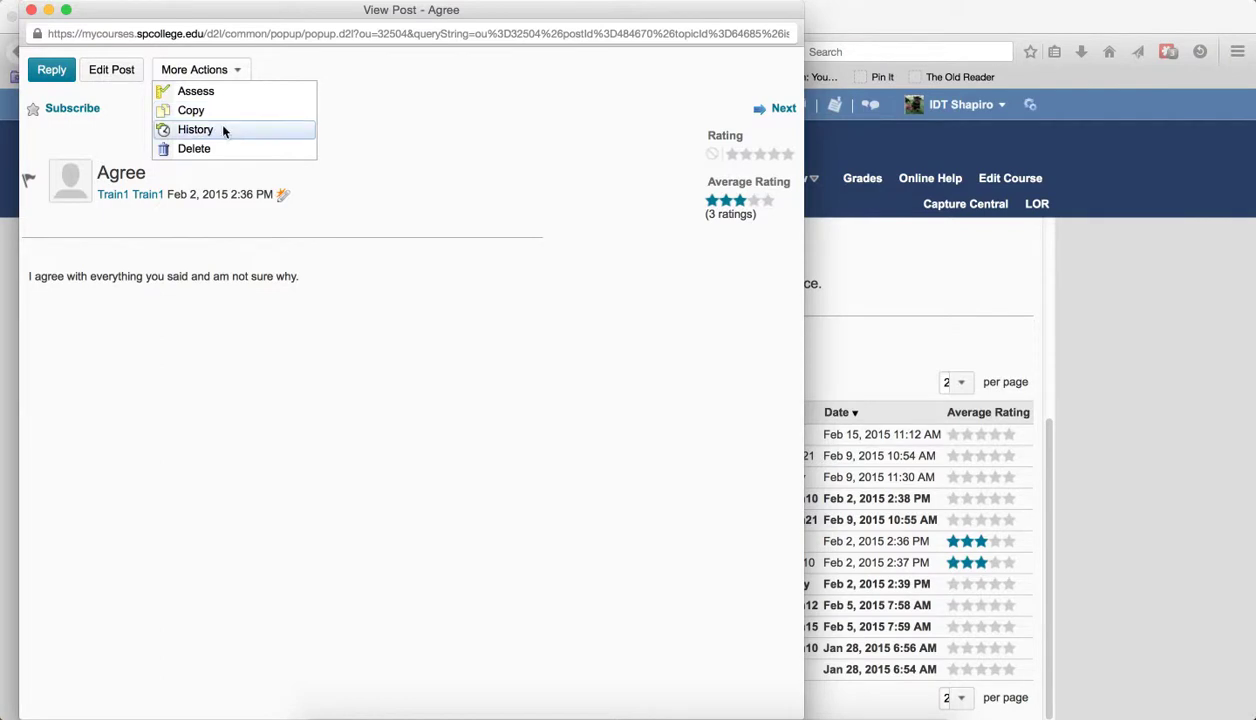
click(195, 129)
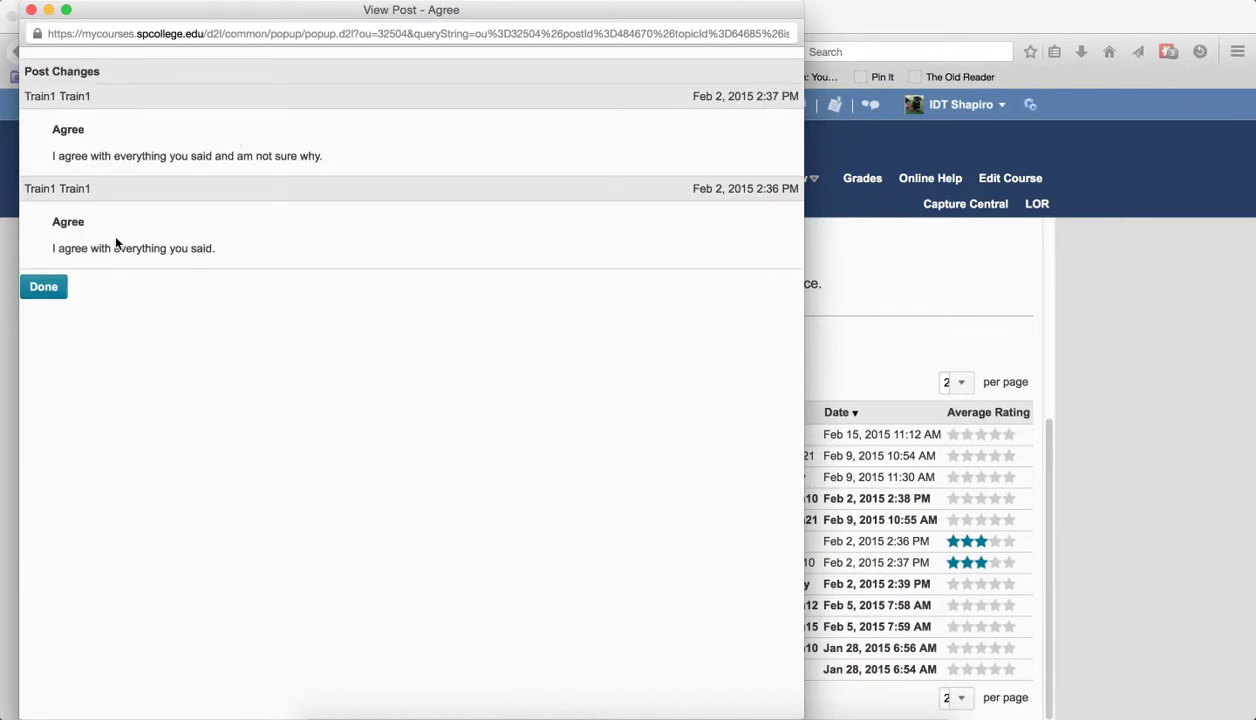
mouse_move(744, 230)
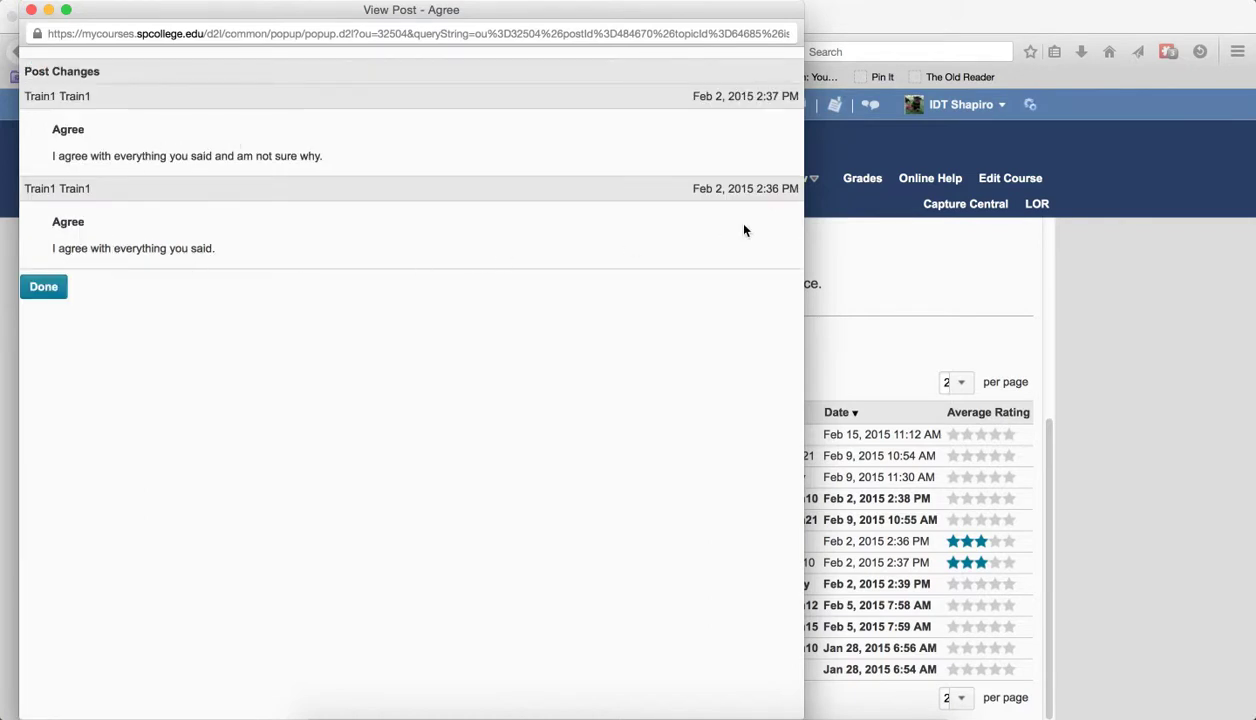
mouse_move(746, 120)
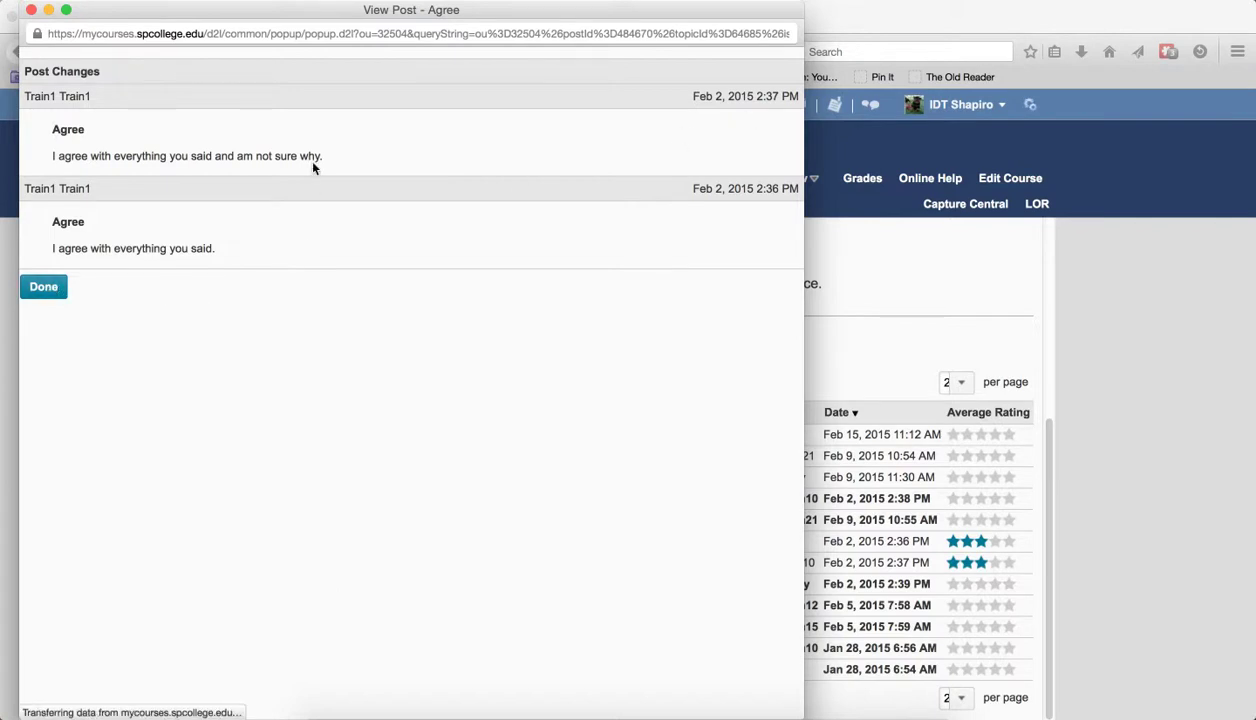
Step: Click Done on the Post Changes list to return to the Agree post
click(200, 69)
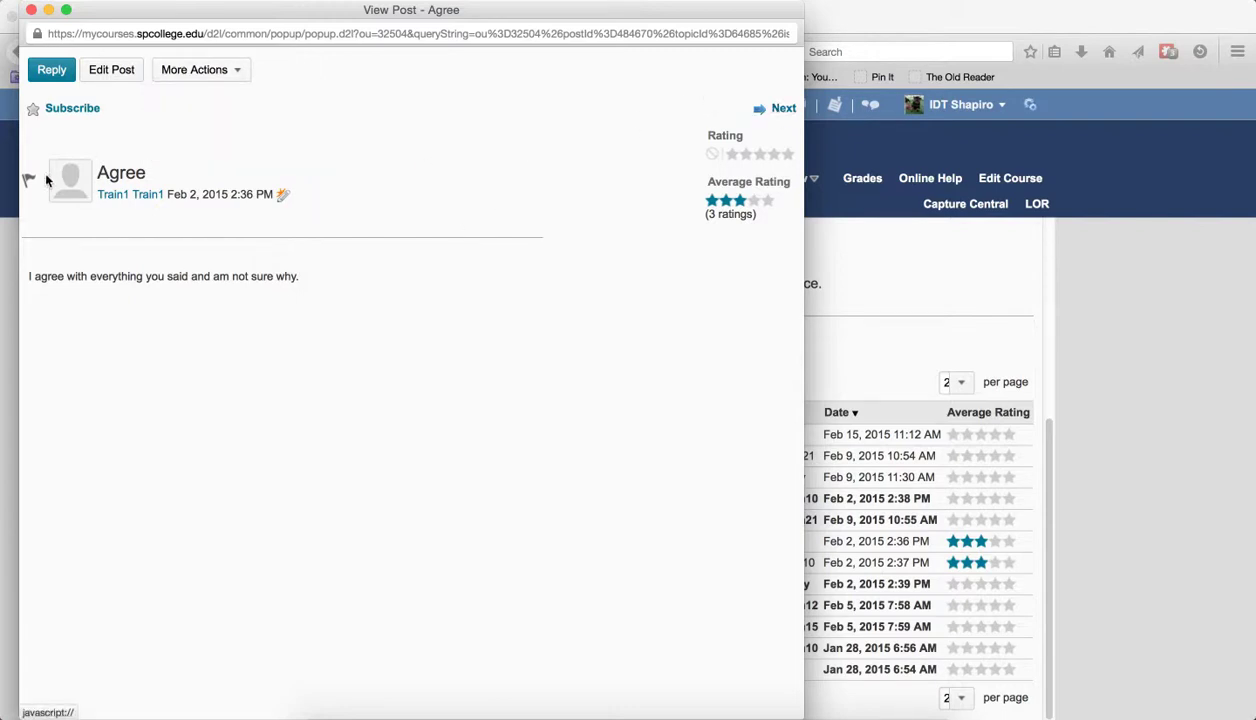
mouse_move(107, 148)
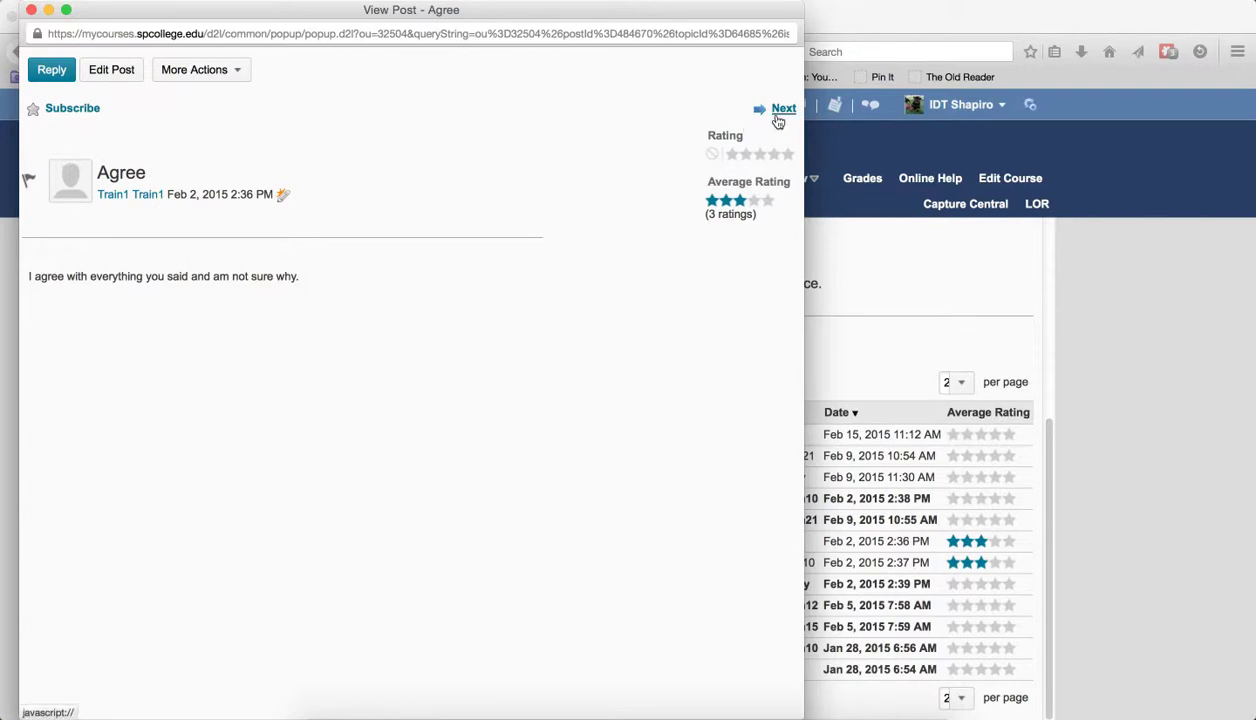
Step: Step Next through four Agree-thread replies, back one with Previous, then close the pop-up
click(784, 108)
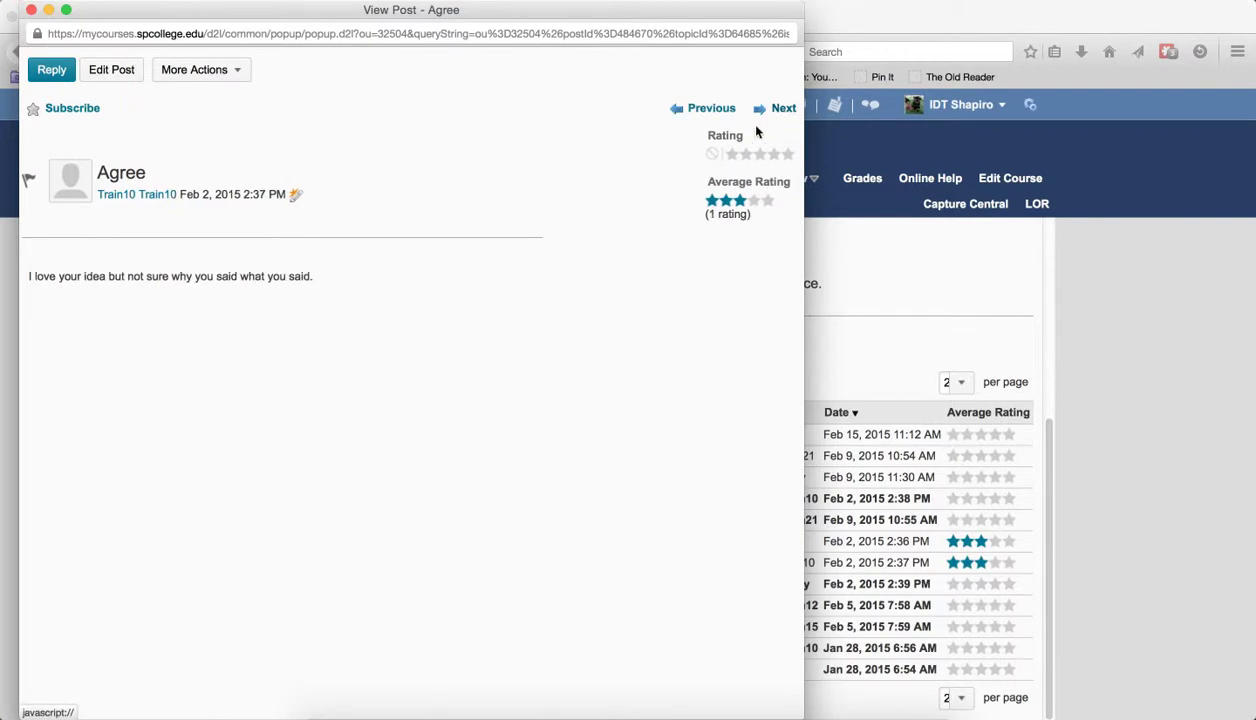
mouse_move(649, 148)
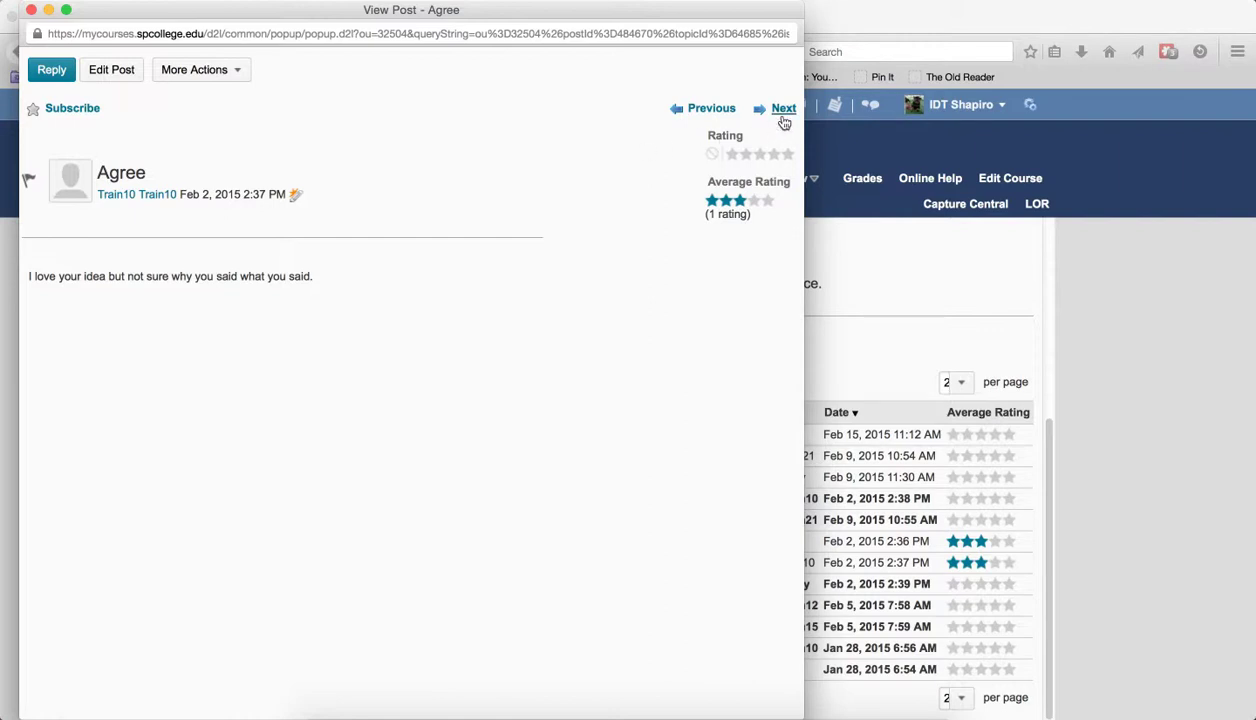
click(784, 108)
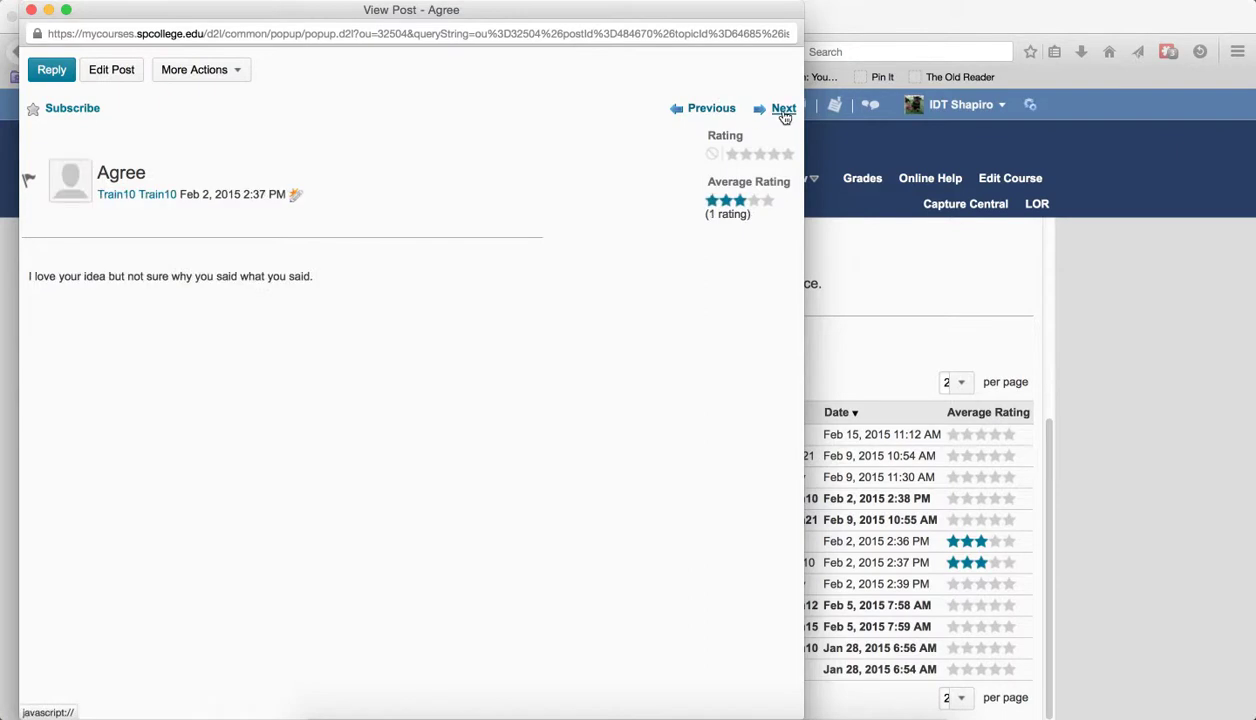
click(783, 108)
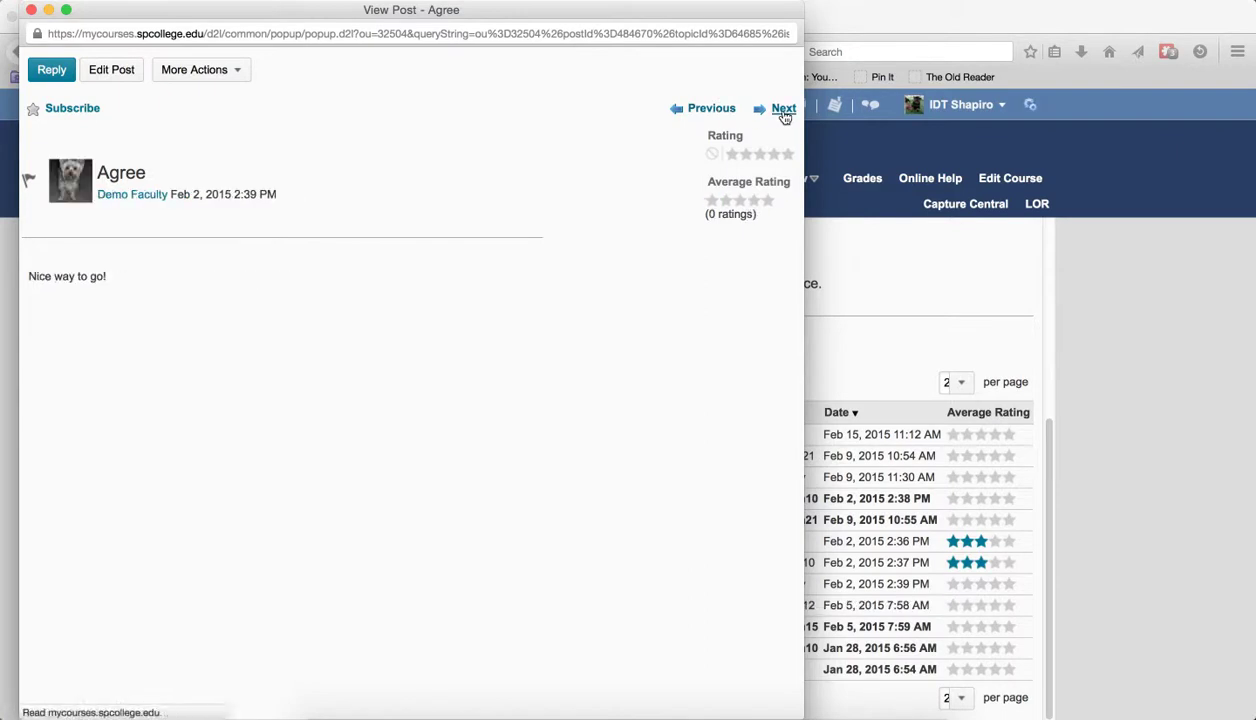
click(784, 108)
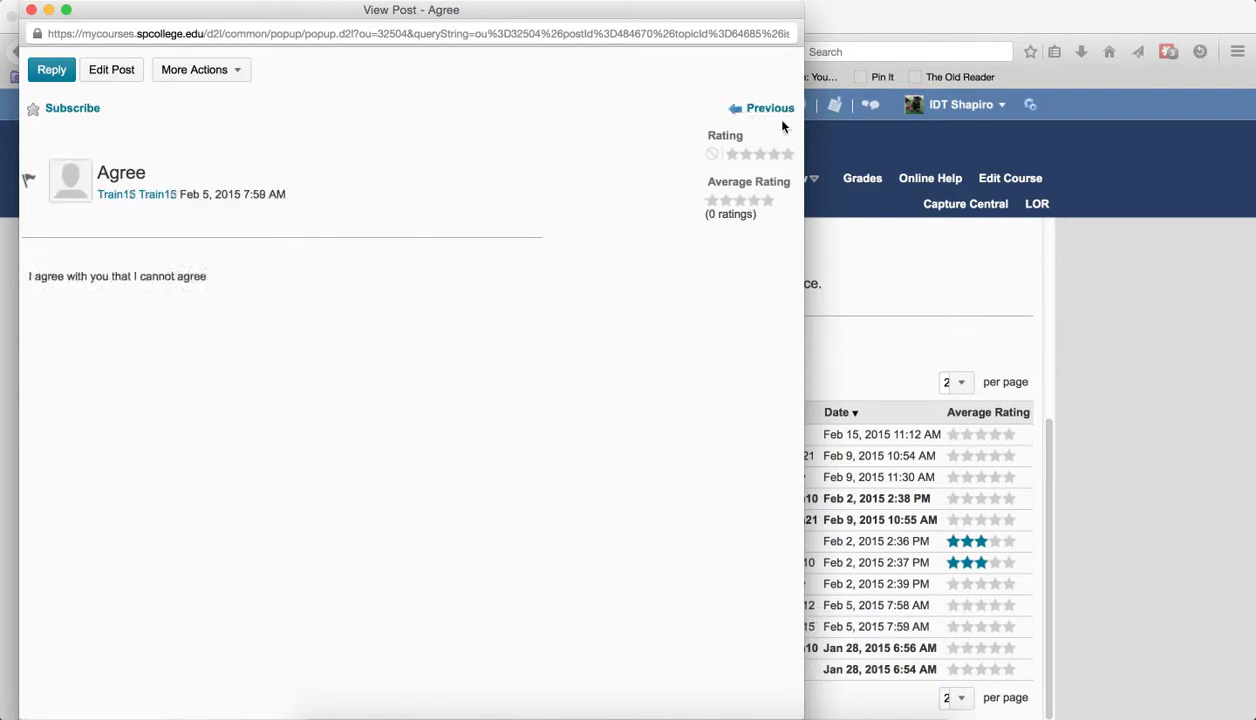
click(769, 107)
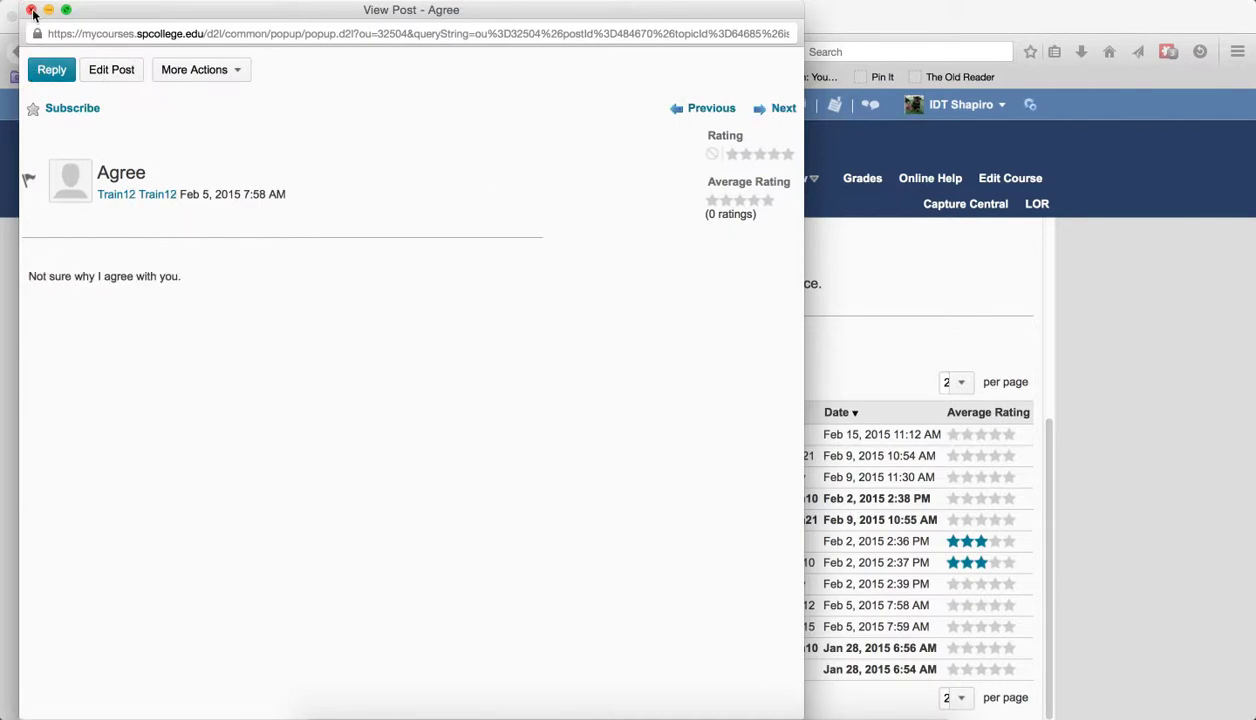
click(31, 10)
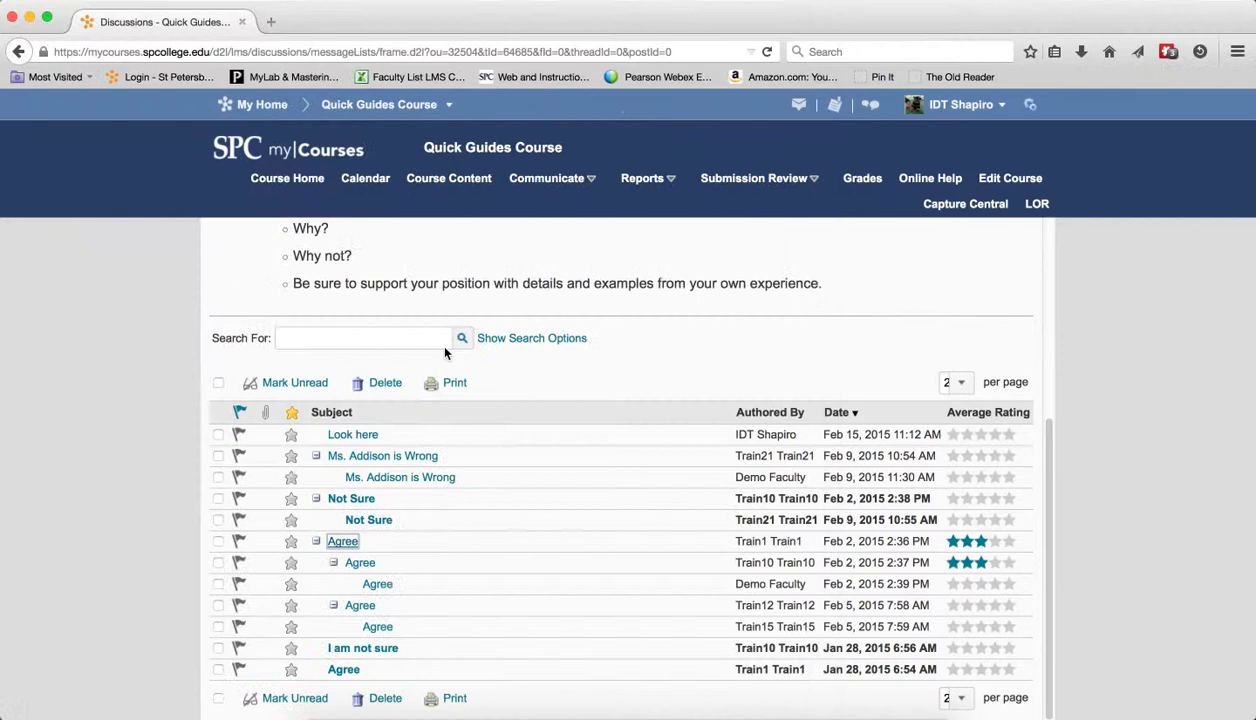